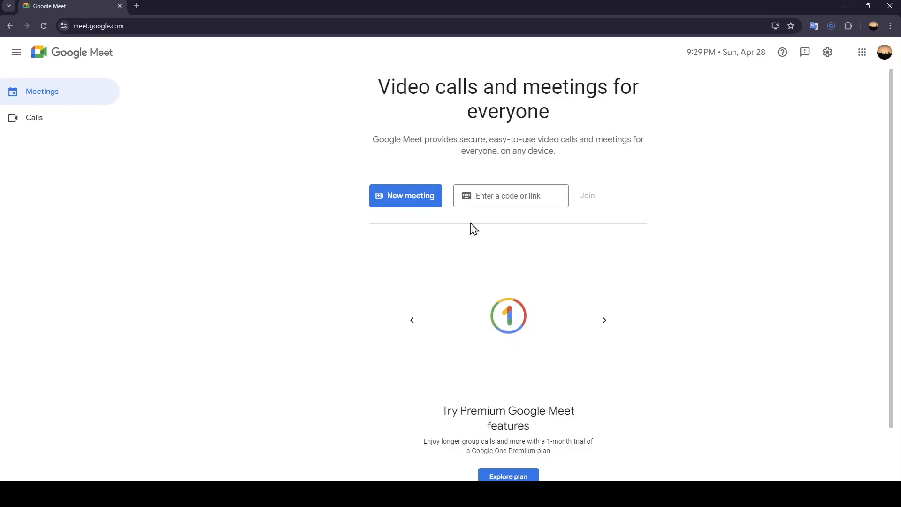
{"action": "mouse_move", "coordinate": [445, 142]}
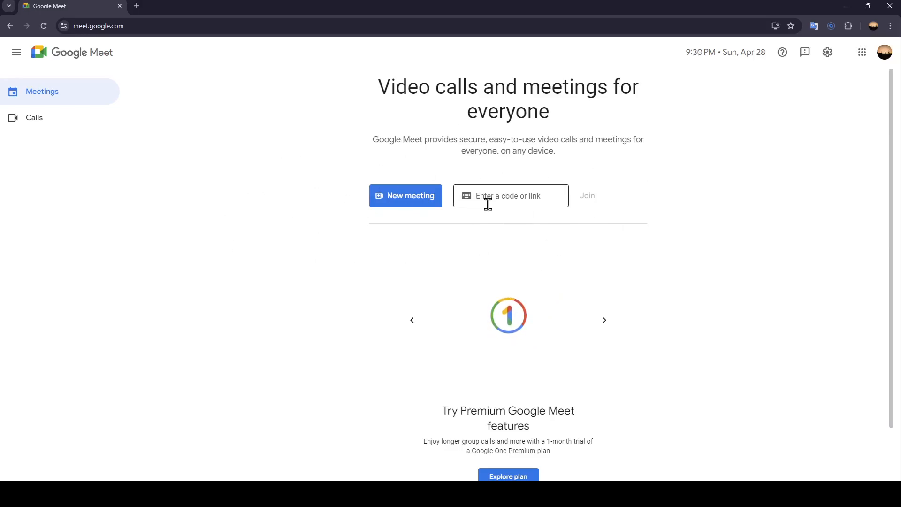
Step: Show the New meeting dropdown with its create-for-later, instant and Calendar options
{"action": "left_click", "coordinate": [510, 195]}
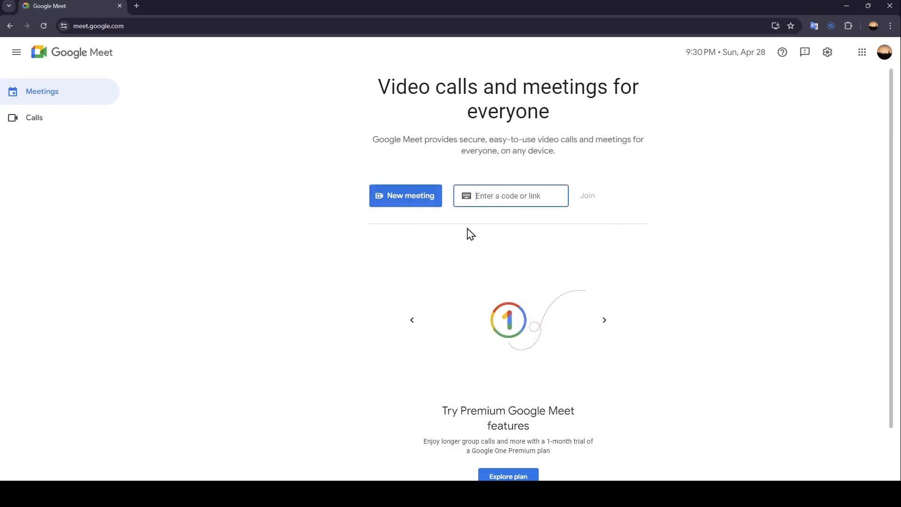
{"action": "left_click", "coordinate": [506, 195]}
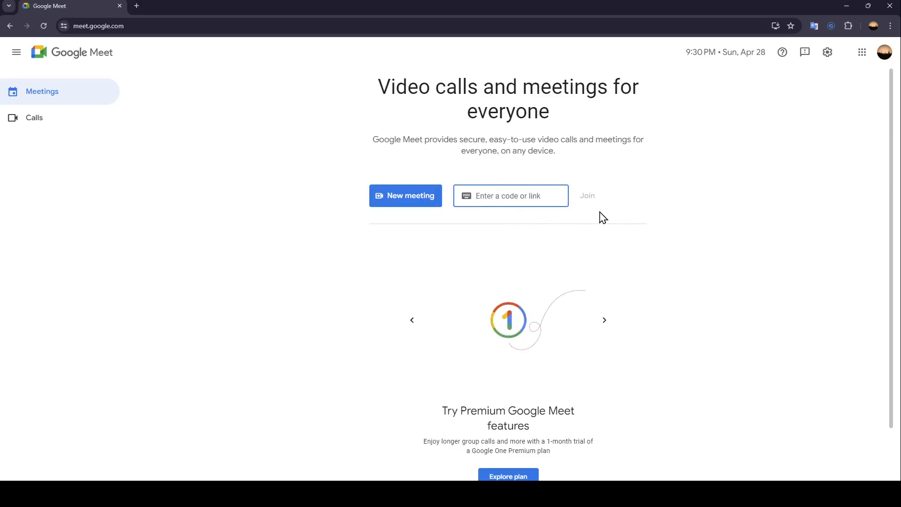
{"action": "left_click", "coordinate": [405, 195]}
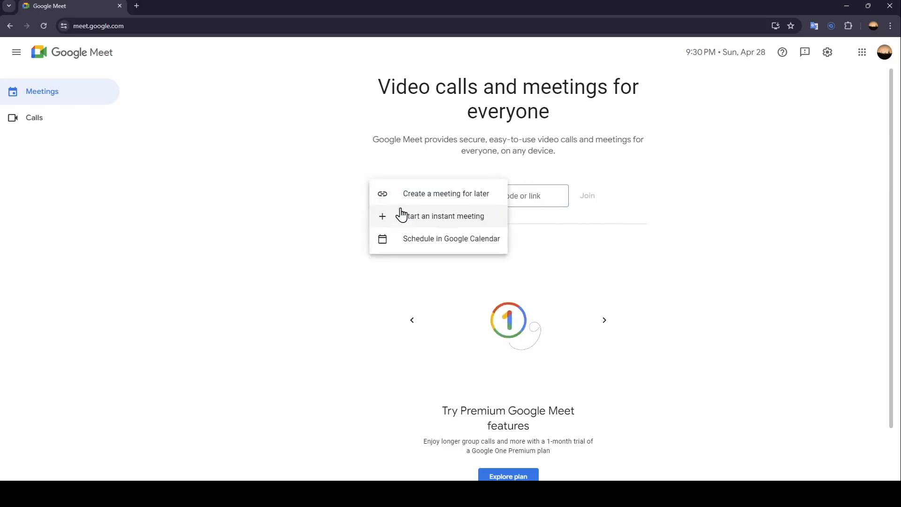
{"action": "mouse_move", "coordinate": [486, 253]}
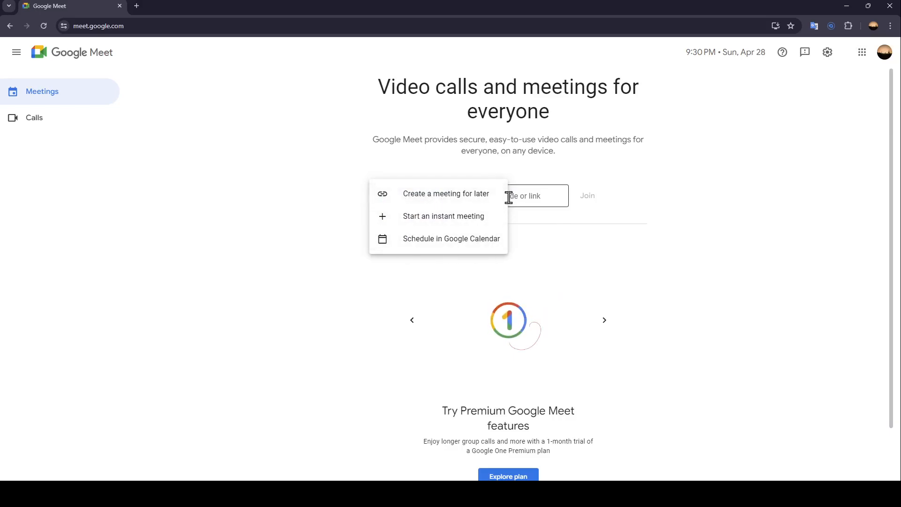
{"action": "mouse_move", "coordinate": [474, 220]}
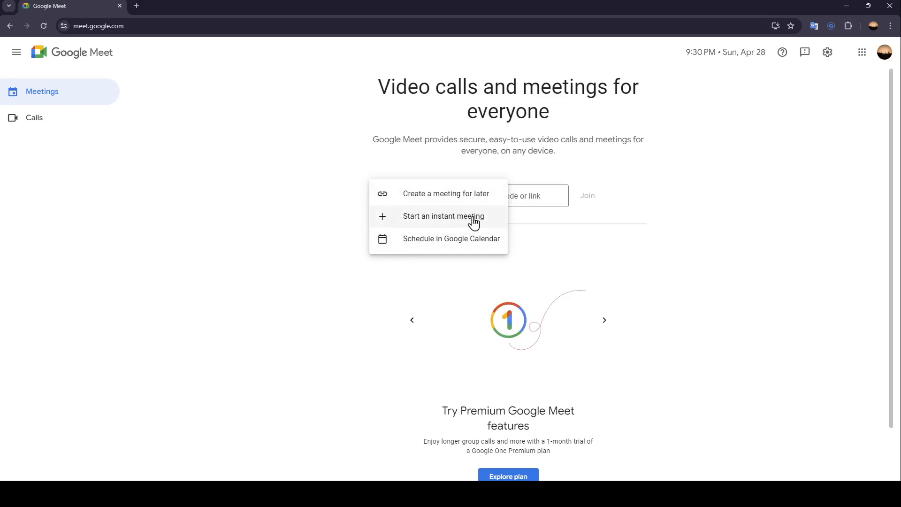
{"action": "mouse_move", "coordinate": [435, 253]}
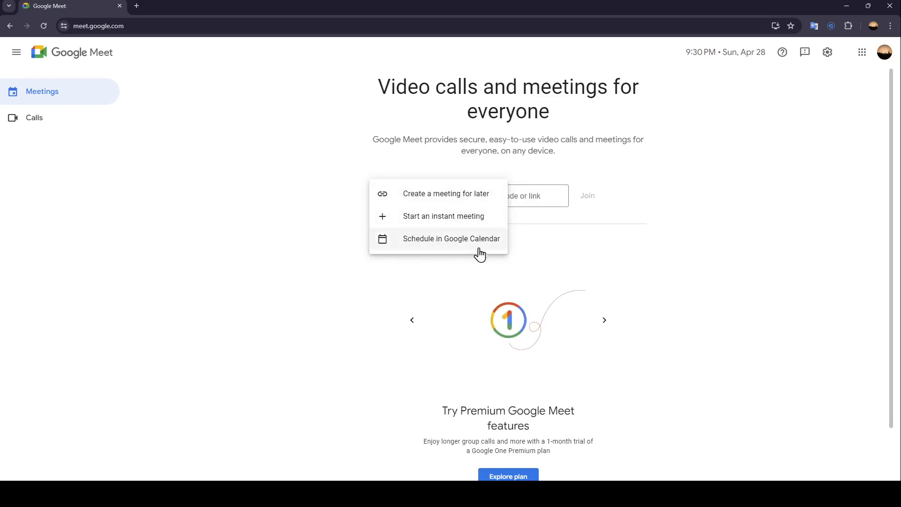
{"action": "mouse_move", "coordinate": [422, 223]}
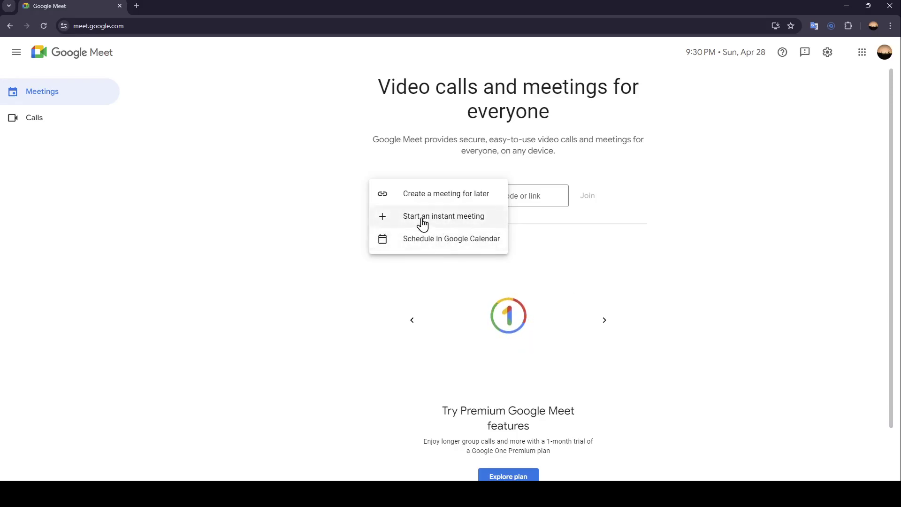
Step: Start an instant meeting, dismiss the Add people dialog and the 'Your meeting's ready' card
{"action": "left_click", "coordinate": [445, 216]}
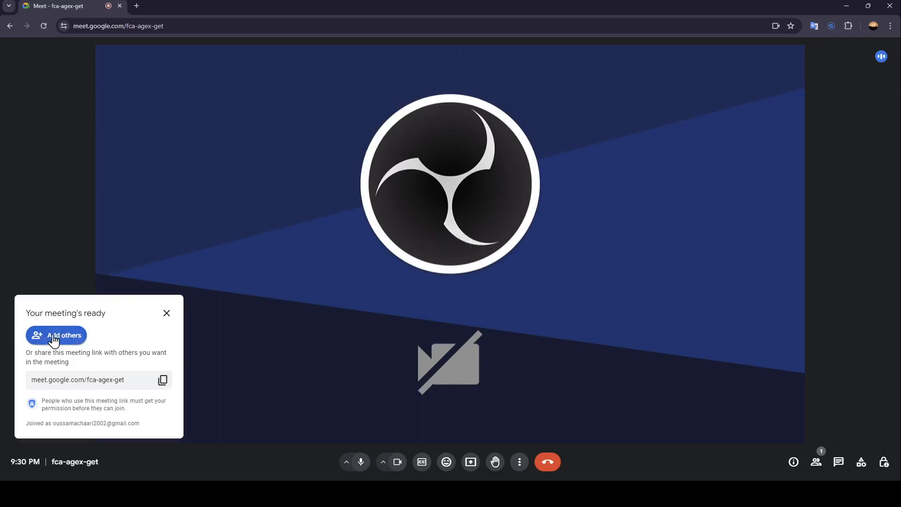
{"action": "left_click", "coordinate": [56, 335]}
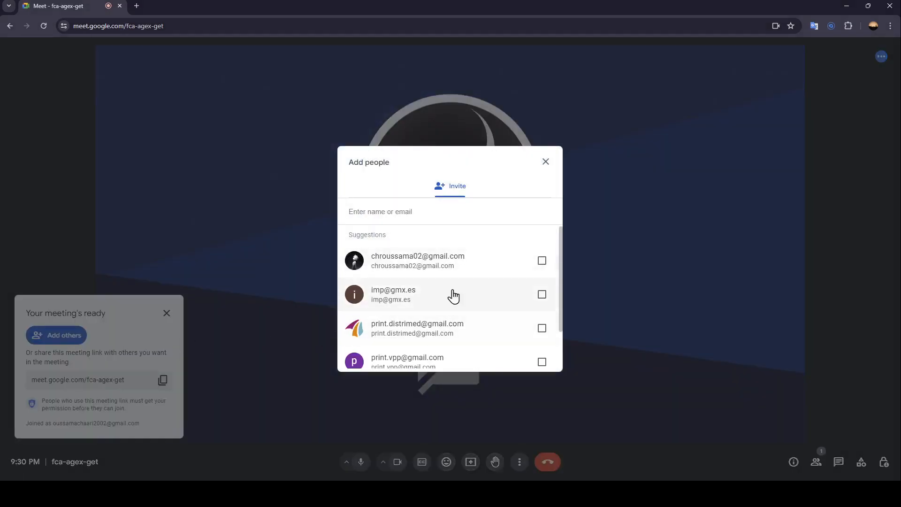
{"action": "mouse_move", "coordinate": [437, 330]}
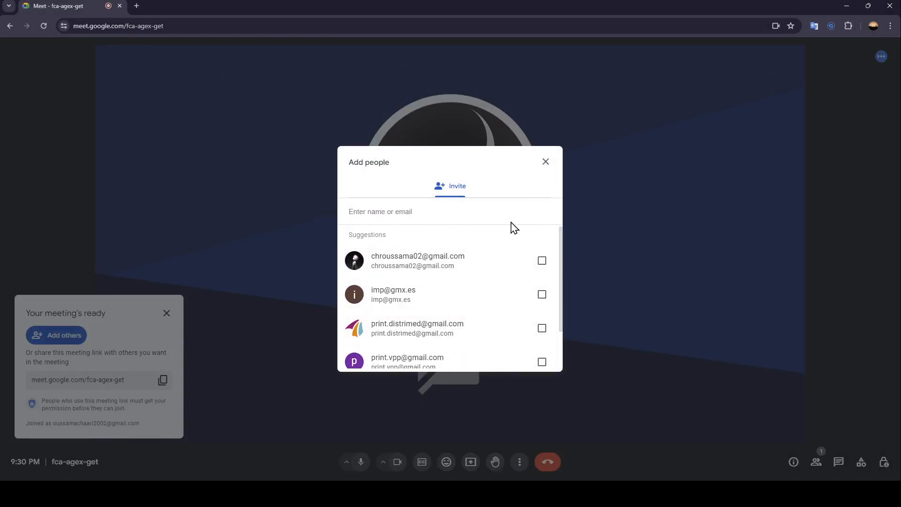
{"action": "left_click", "coordinate": [546, 162]}
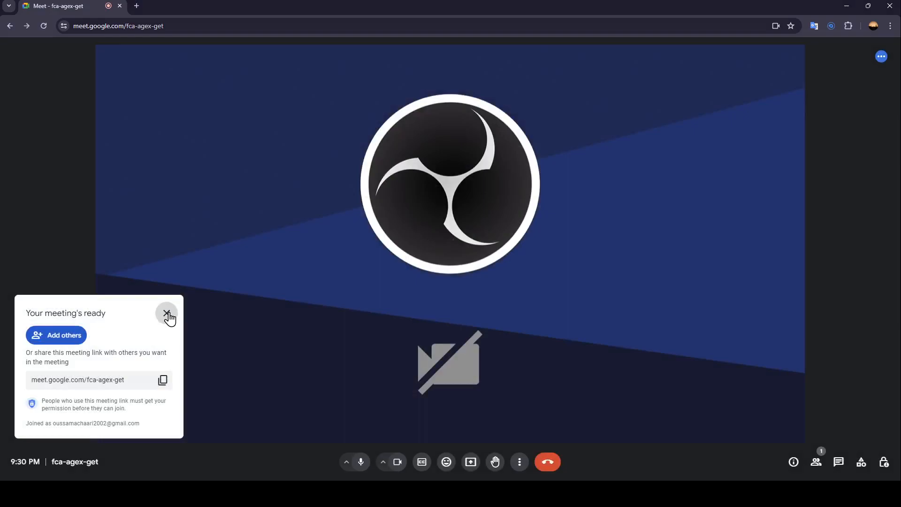
{"action": "left_click", "coordinate": [167, 314]}
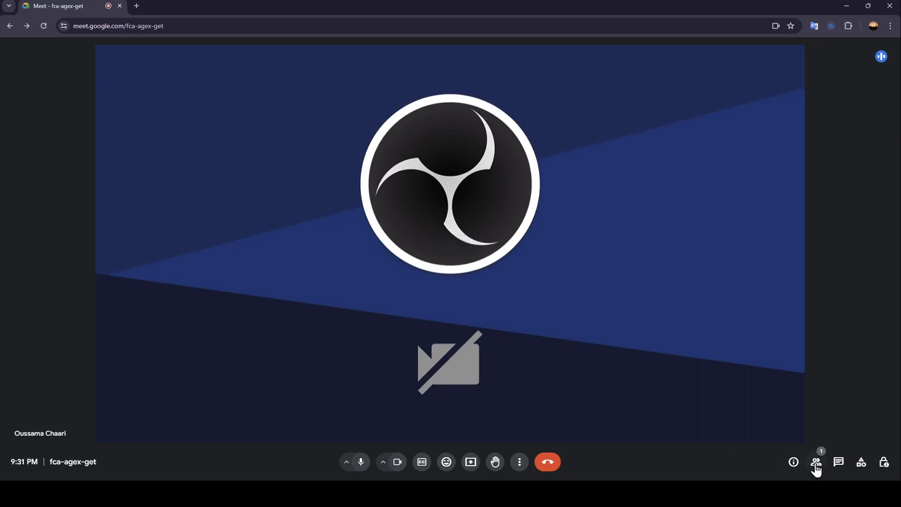
{"action": "mouse_move", "coordinate": [816, 462]}
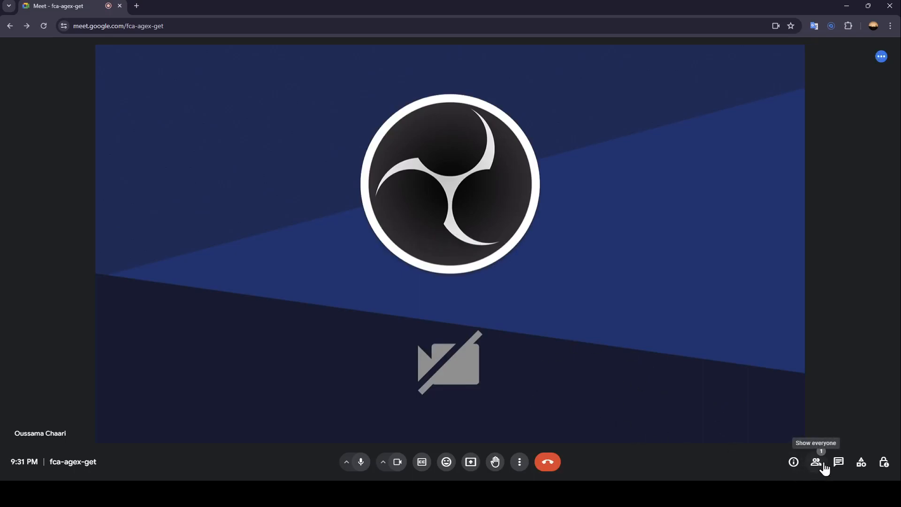
{"action": "mouse_move", "coordinate": [822, 476]}
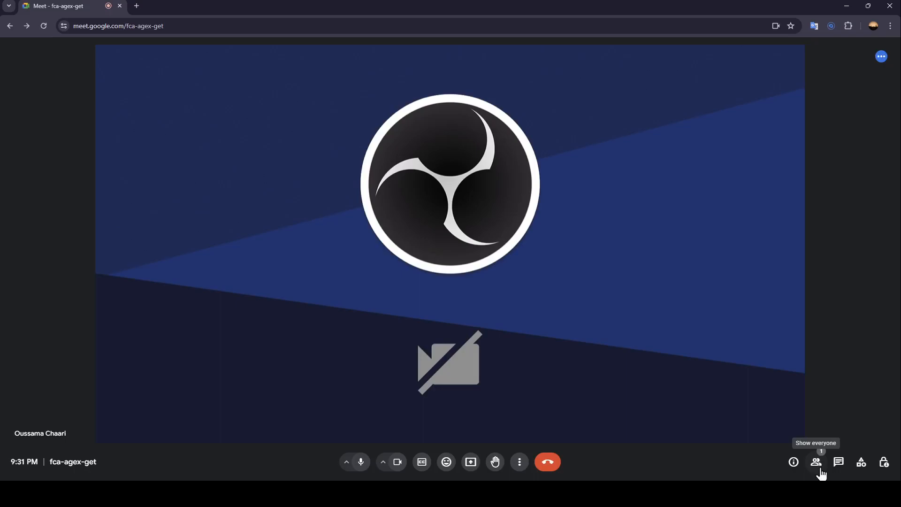
Step: Show the People panel, then dismiss its Add people dialog without inviting anyone
{"action": "left_click", "coordinate": [816, 462]}
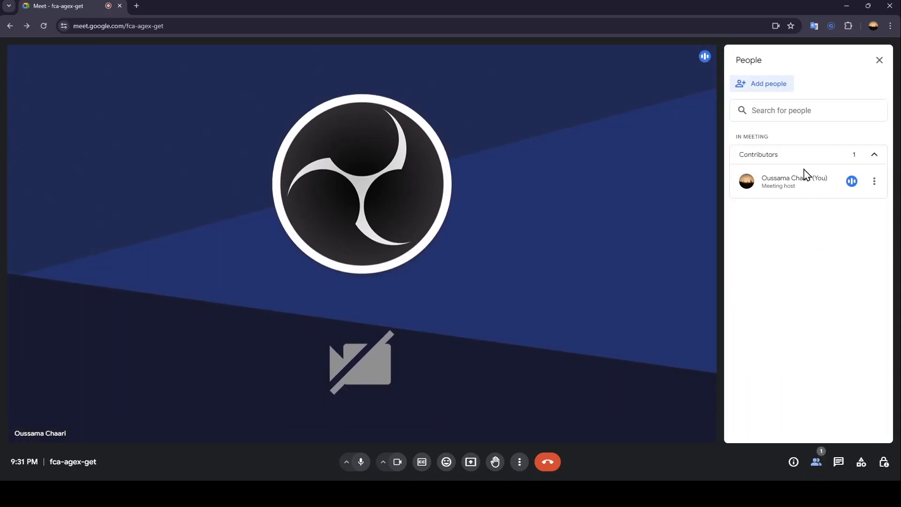
{"action": "mouse_move", "coordinate": [794, 286]}
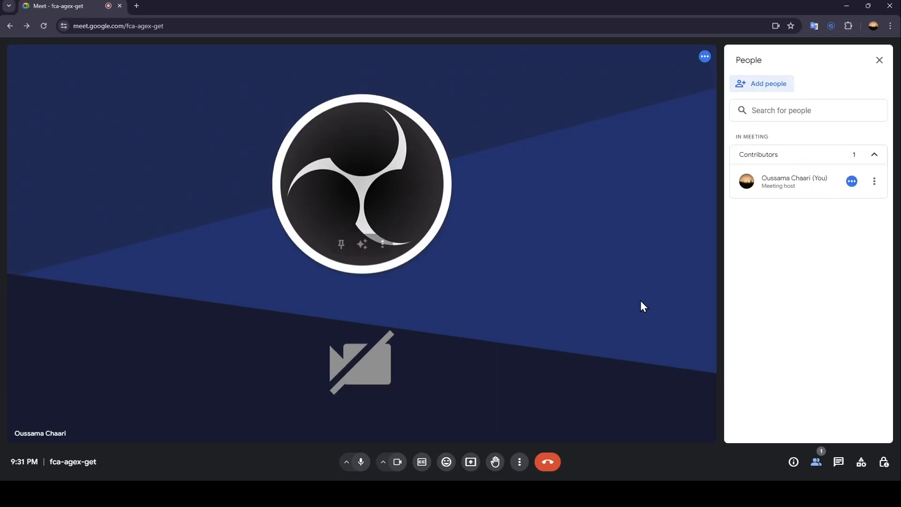
{"action": "mouse_move", "coordinate": [767, 255]}
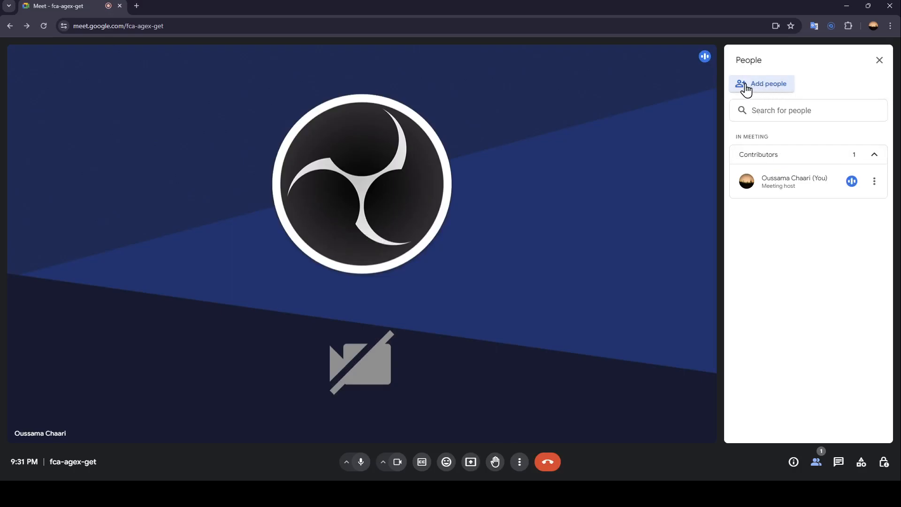
{"action": "left_click", "coordinate": [762, 83]}
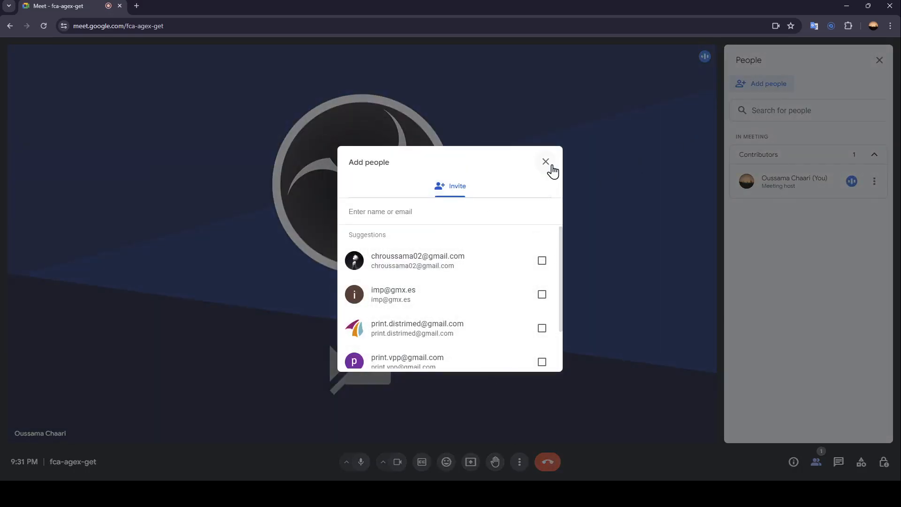
{"action": "left_click", "coordinate": [546, 162]}
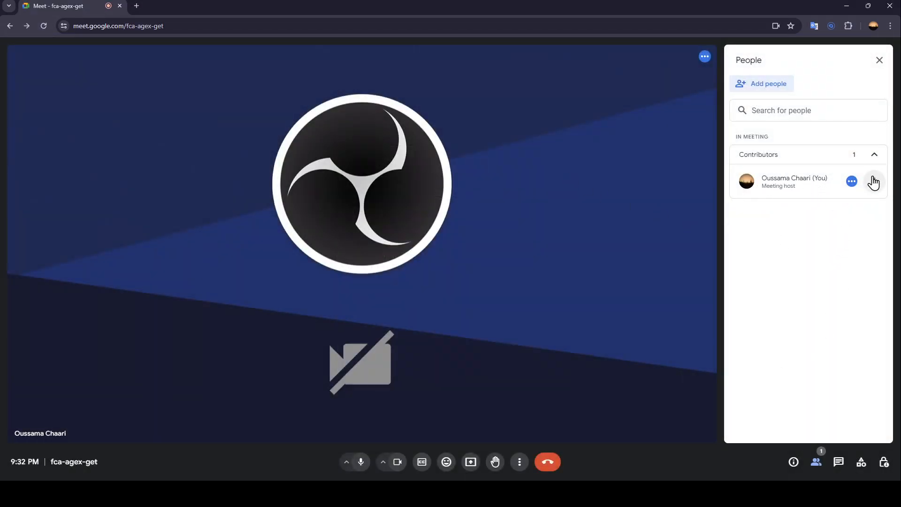
Step: Dismiss the host's participant options and close the People panel, leaving only the video
{"action": "left_click", "coordinate": [874, 182]}
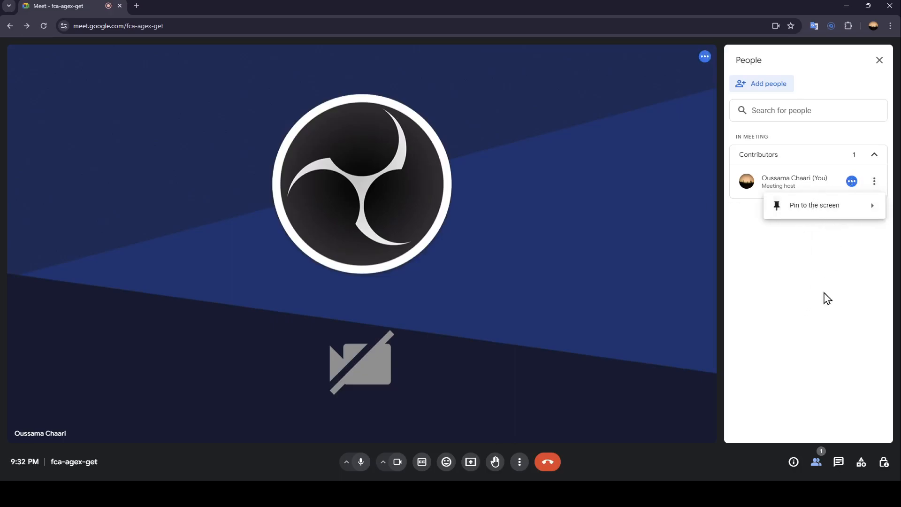
{"action": "mouse_move", "coordinate": [845, 261]}
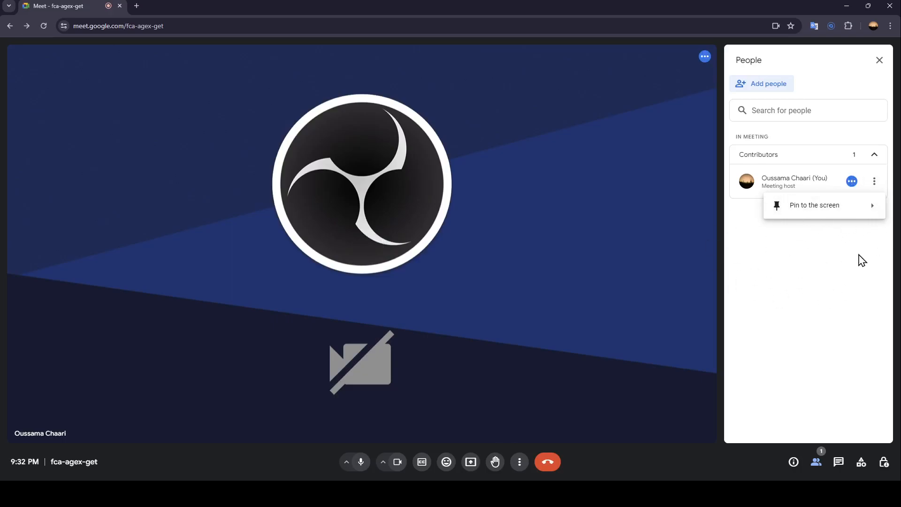
{"action": "left_click", "coordinate": [597, 301]}
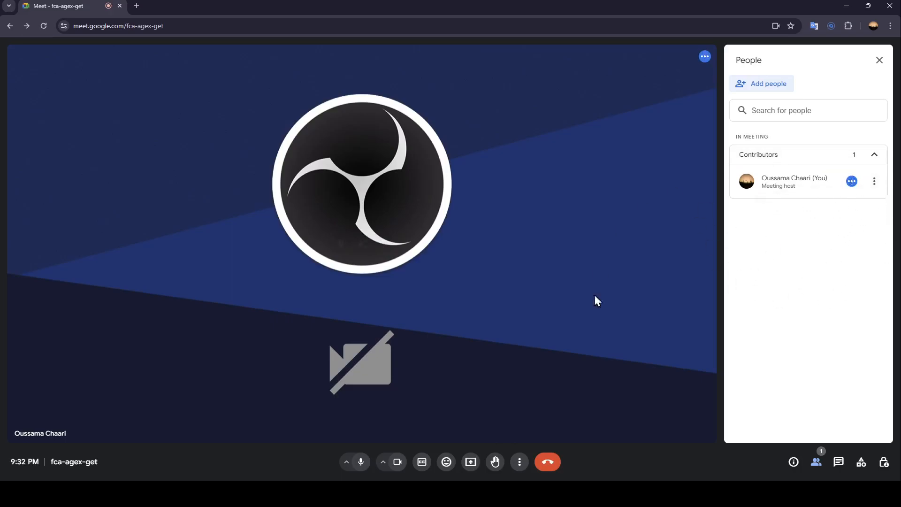
{"action": "left_click", "coordinate": [878, 60]}
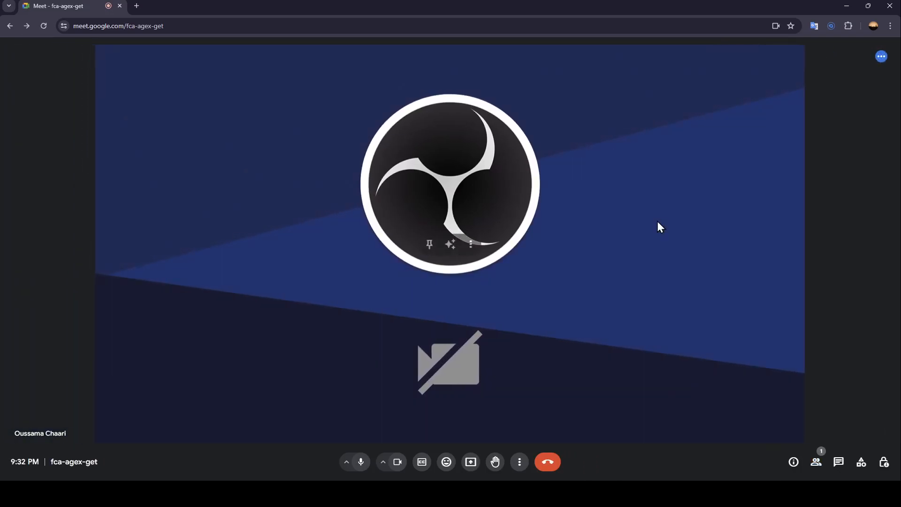